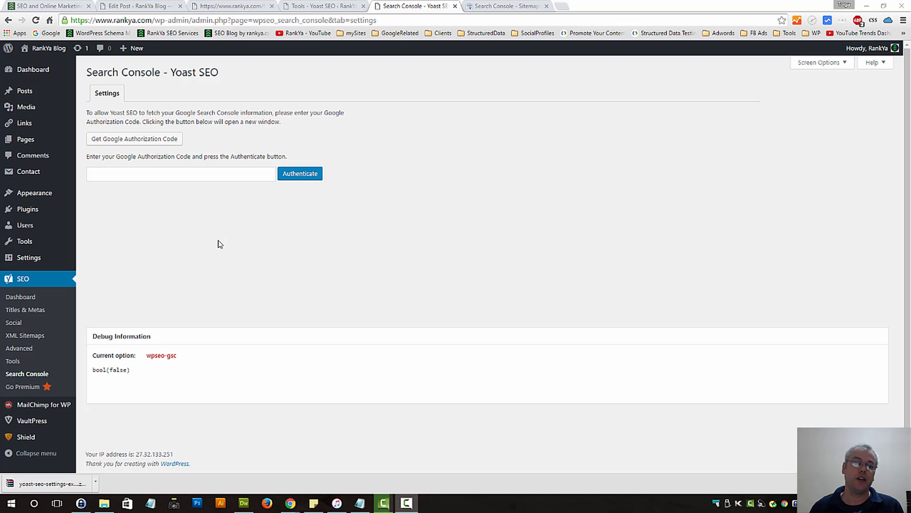
mouse_move(280, 210)
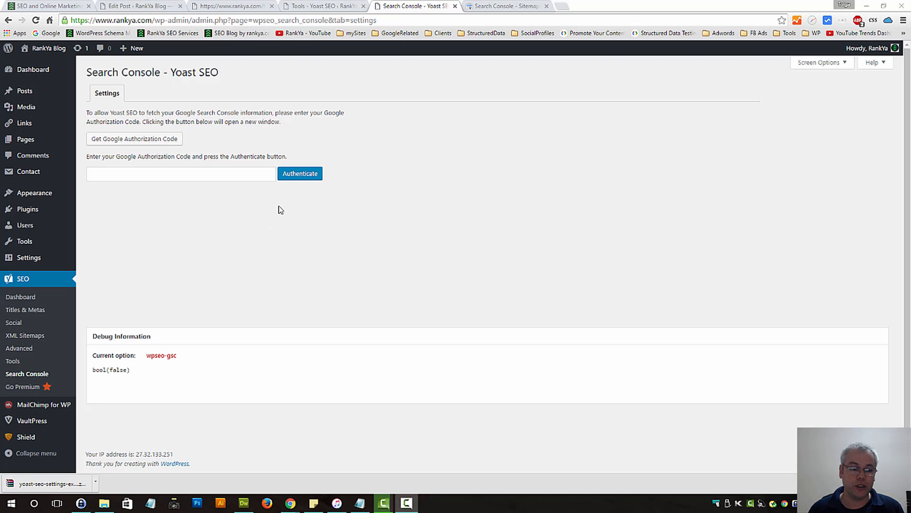
mouse_move(255, 236)
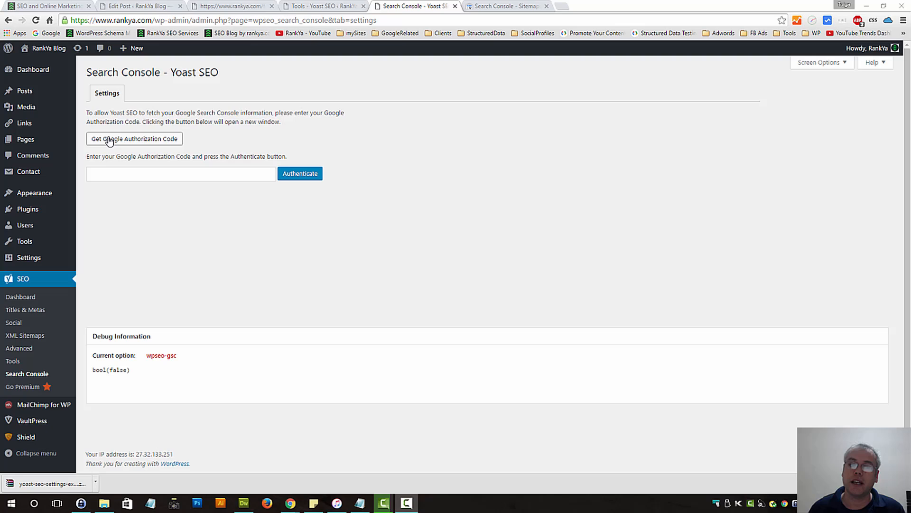
mouse_move(109, 144)
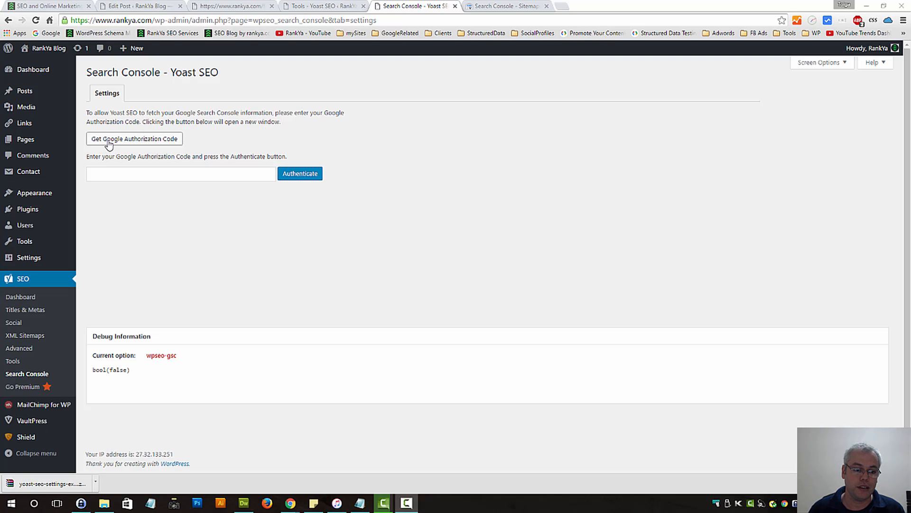
Request a Google authorization code and choose the Google account to authorize Yoast SEO.
left_click(134, 138)
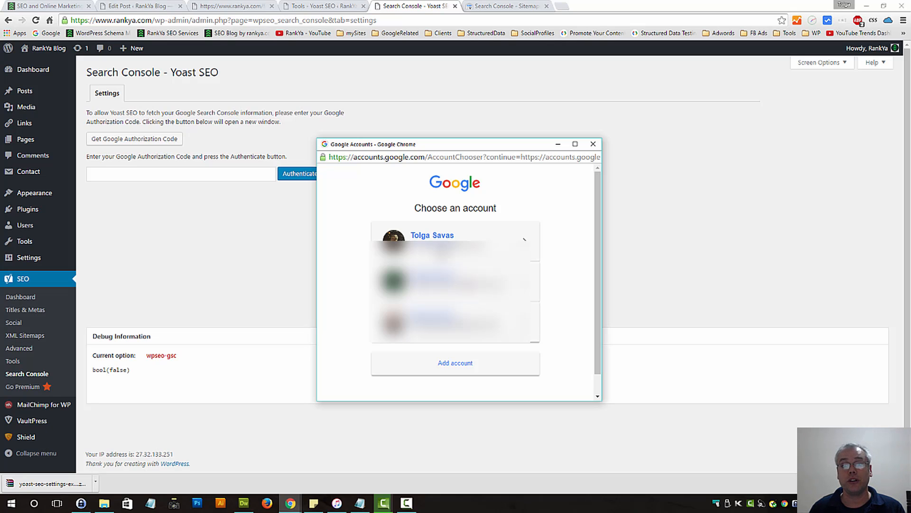
mouse_move(454, 234)
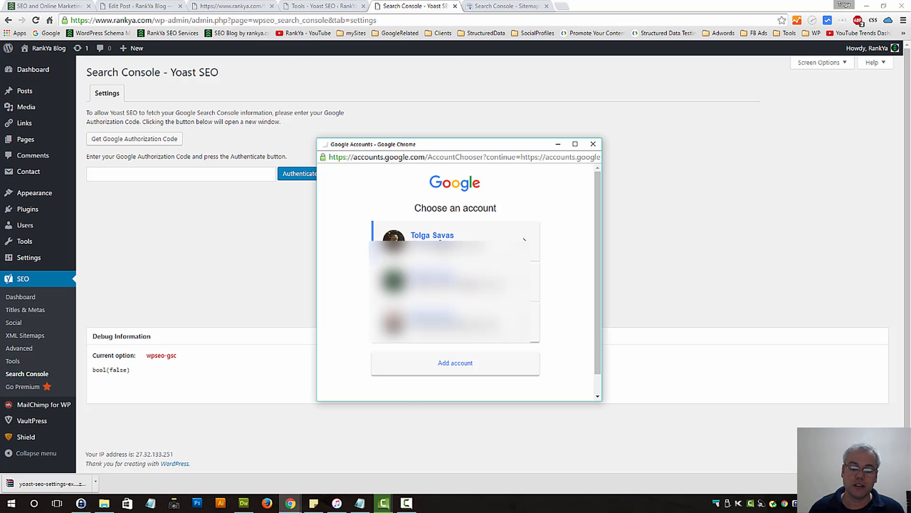
left_click(431, 234)
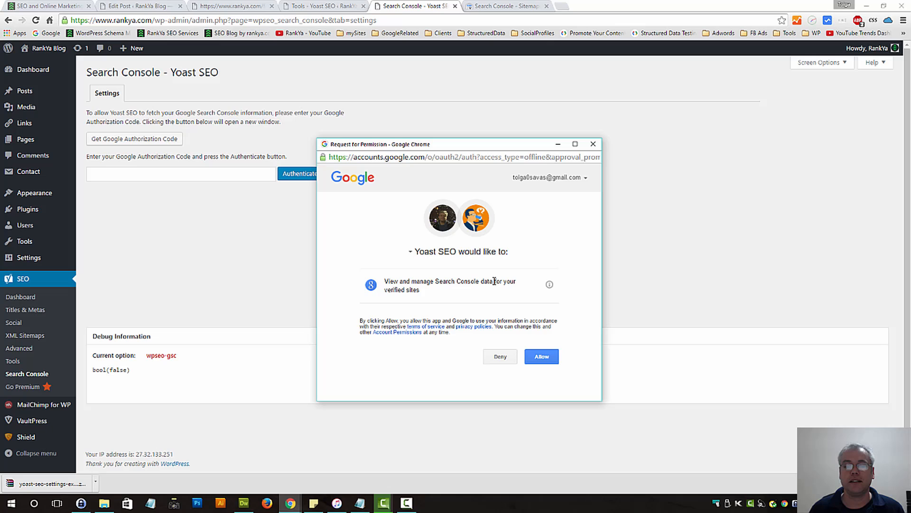
mouse_move(420, 325)
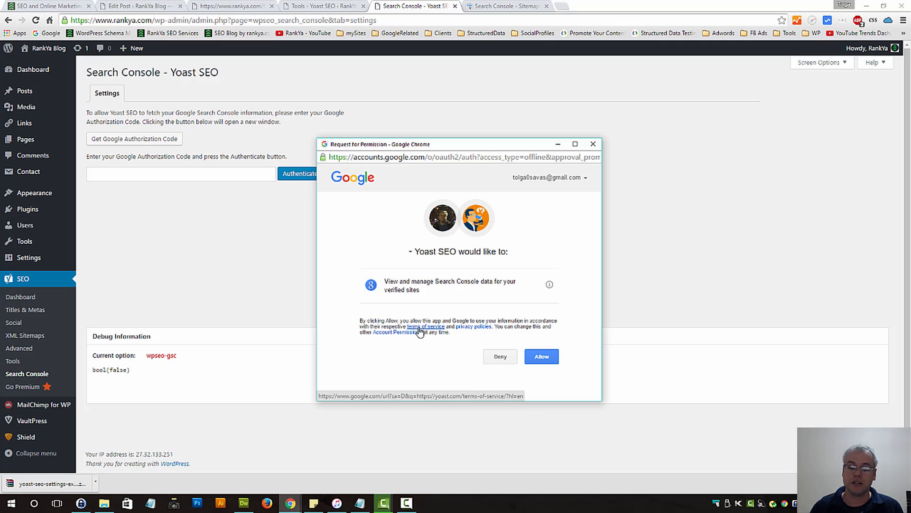
mouse_move(540, 356)
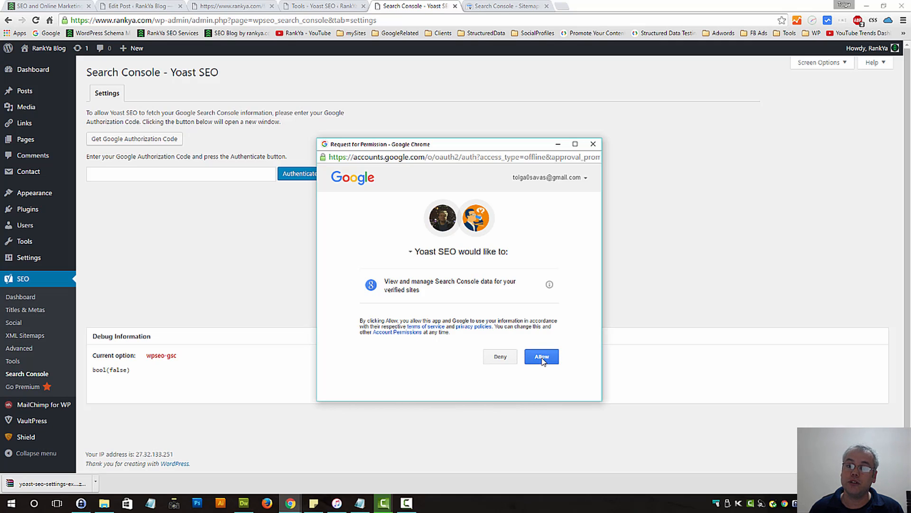
mouse_move(406, 279)
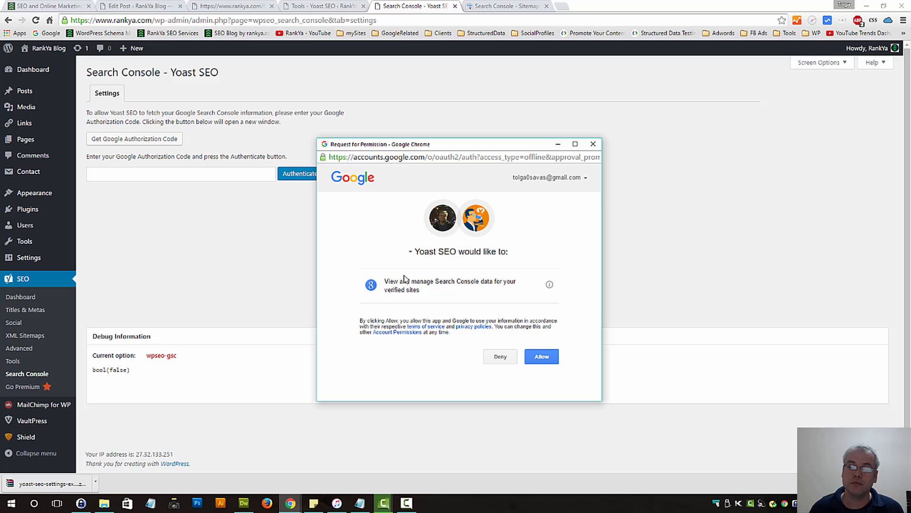
mouse_move(494, 283)
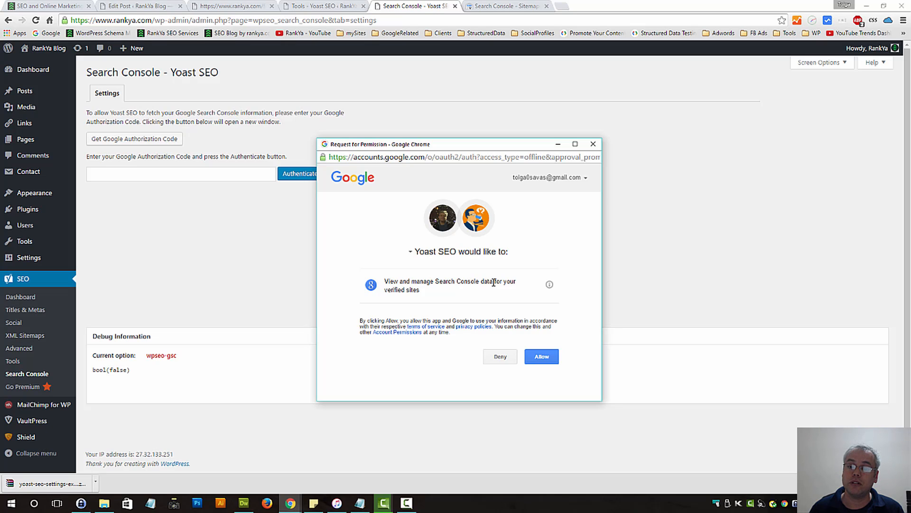
mouse_move(446, 292)
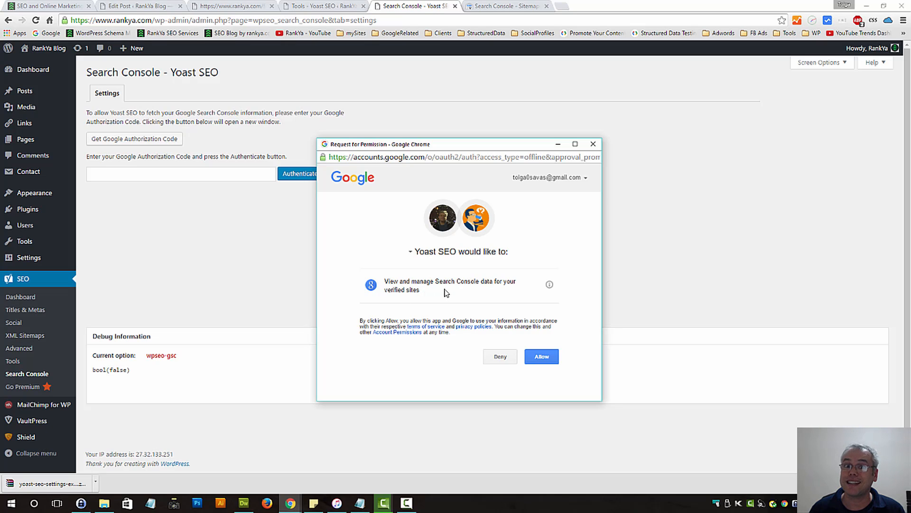
mouse_move(551, 208)
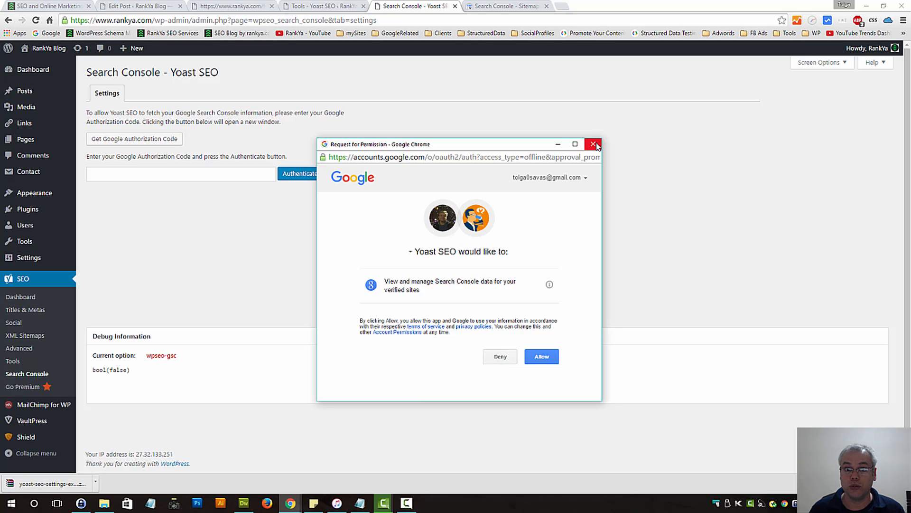
Deny the permission request, browse the Search Console Google Index reports, and return to the Yoast settings tab.
left_click(499, 356)
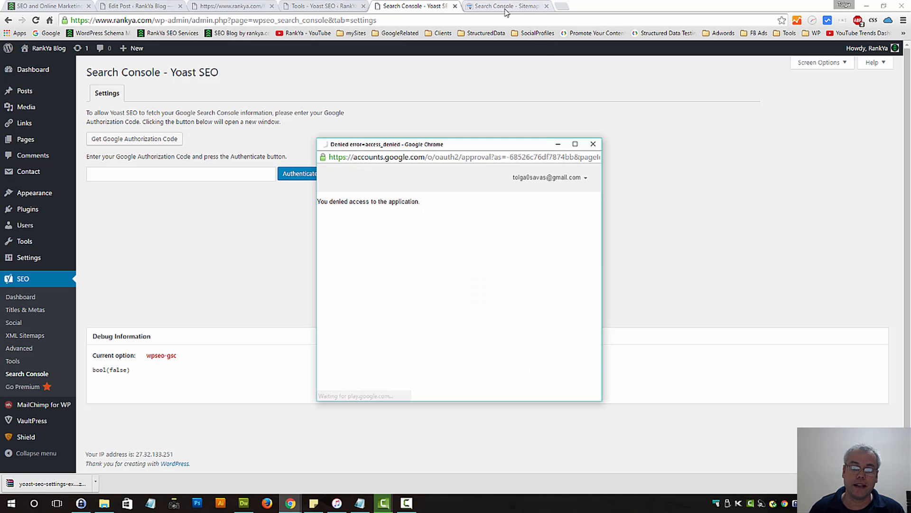
left_click(505, 6)
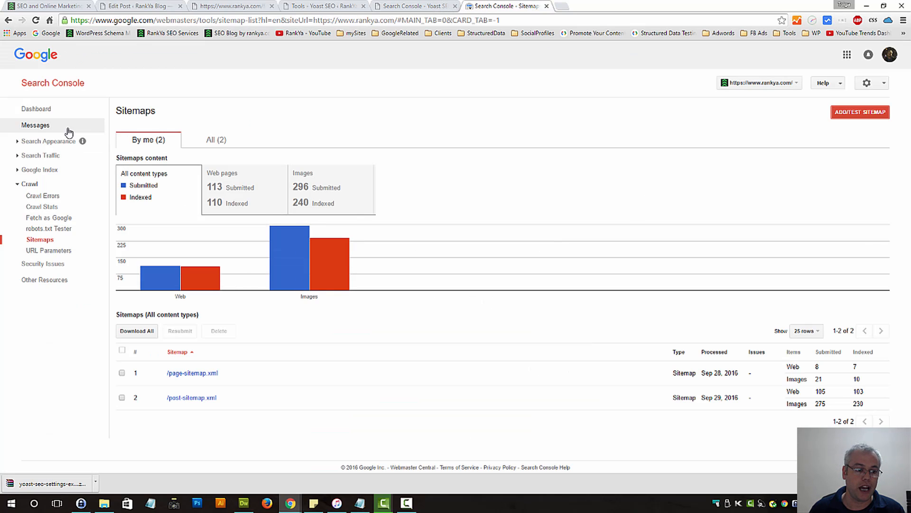
mouse_move(52, 83)
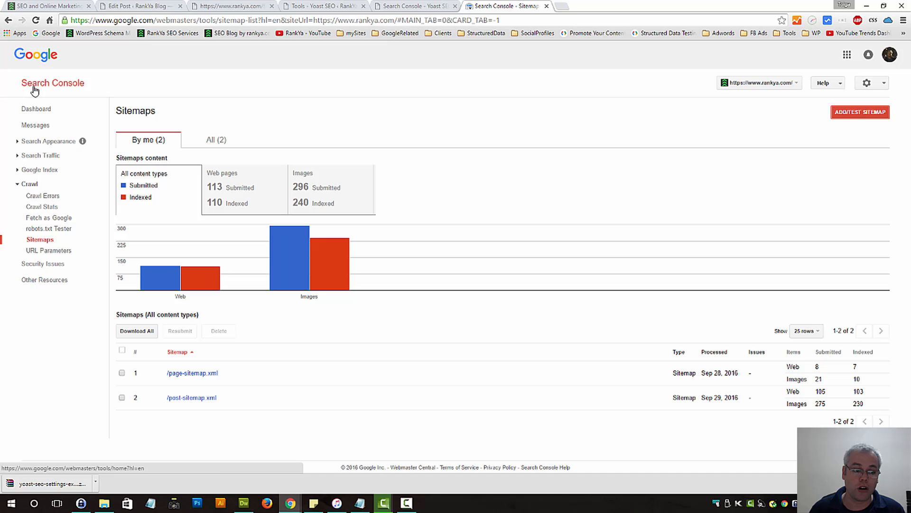
mouse_move(40, 170)
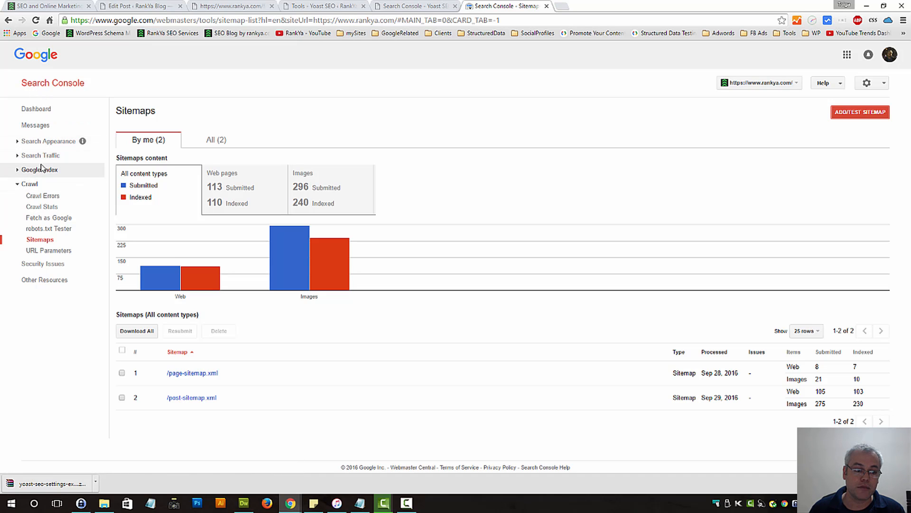
left_click(39, 170)
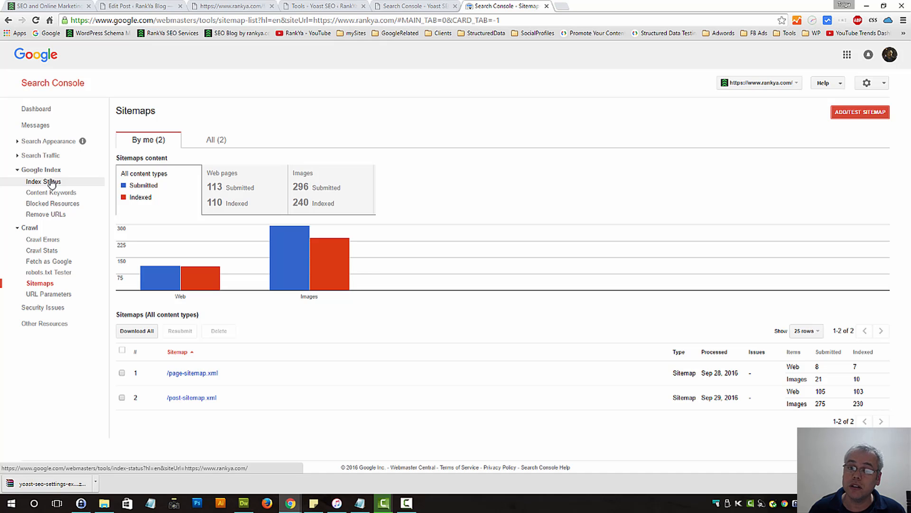
mouse_move(475, 170)
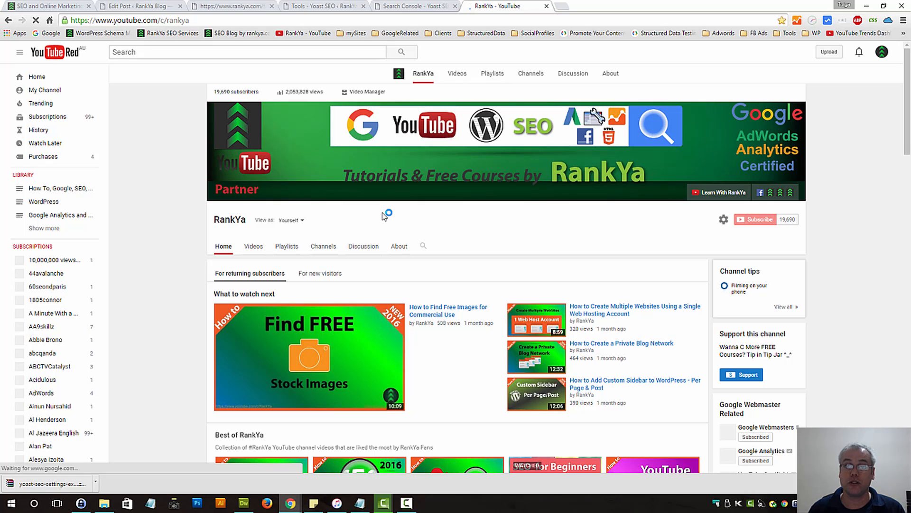
scroll("down", 3)
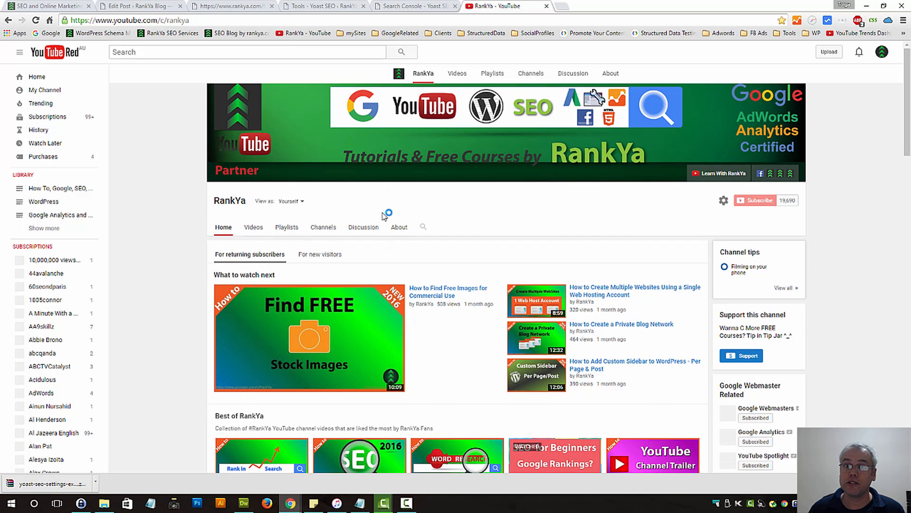
left_click(413, 6)
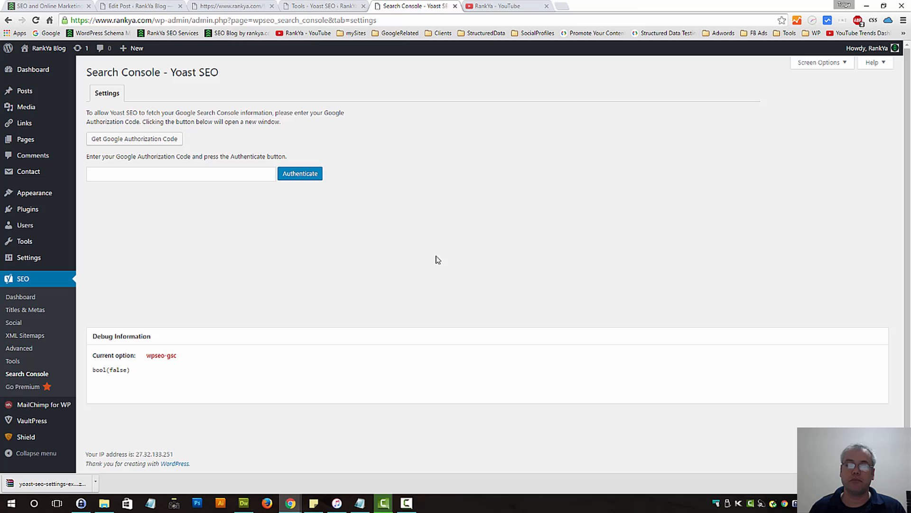
mouse_move(433, 249)
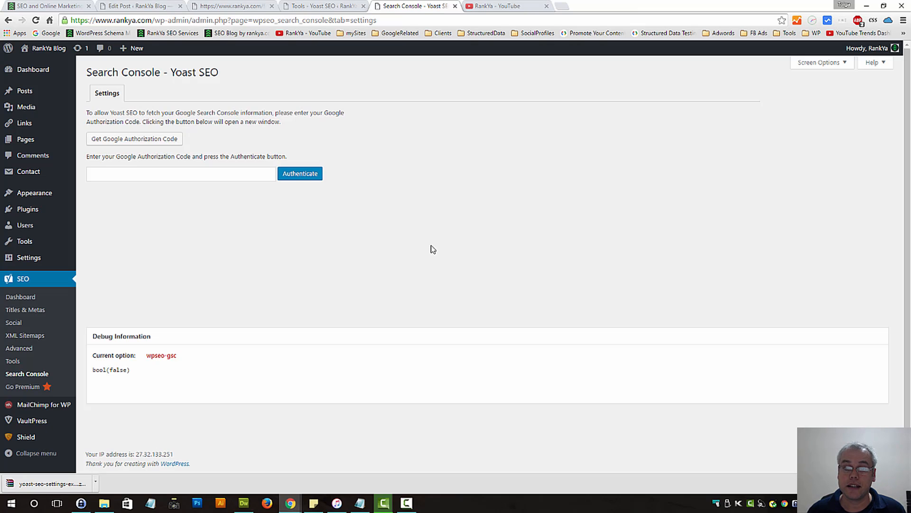